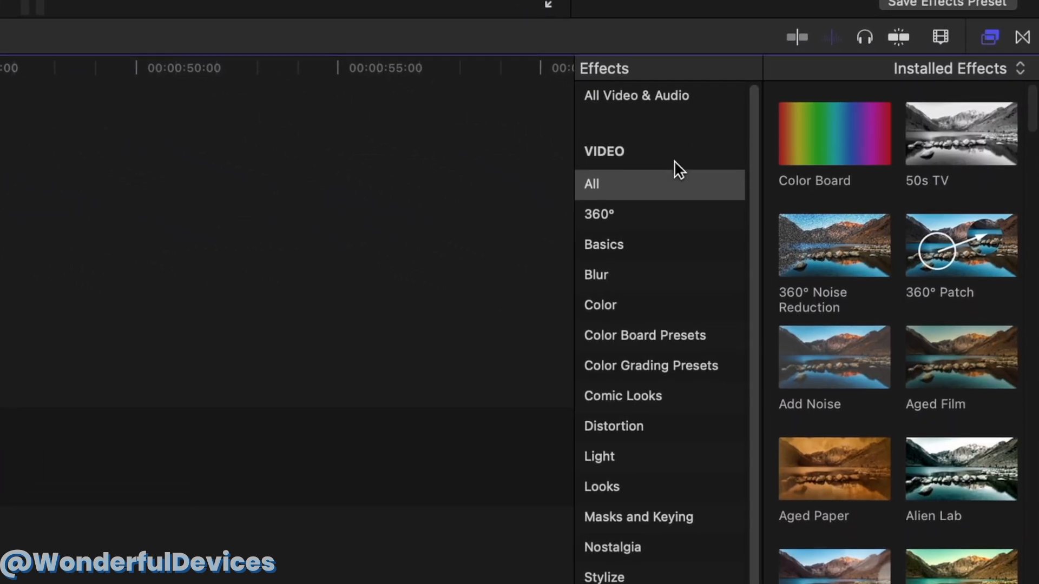
Filter the Effects browser to the Blur category for the Gaussian effect.
left_click(595, 274)
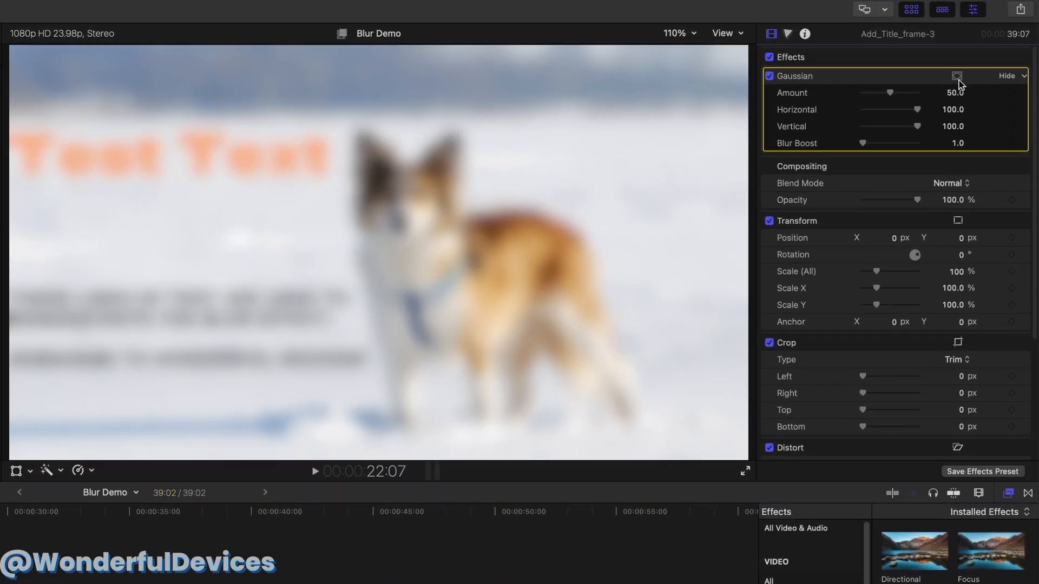
Add a shape mask to the Gaussian blur and size it as a small circle over the dog's face.
left_click(956, 76)
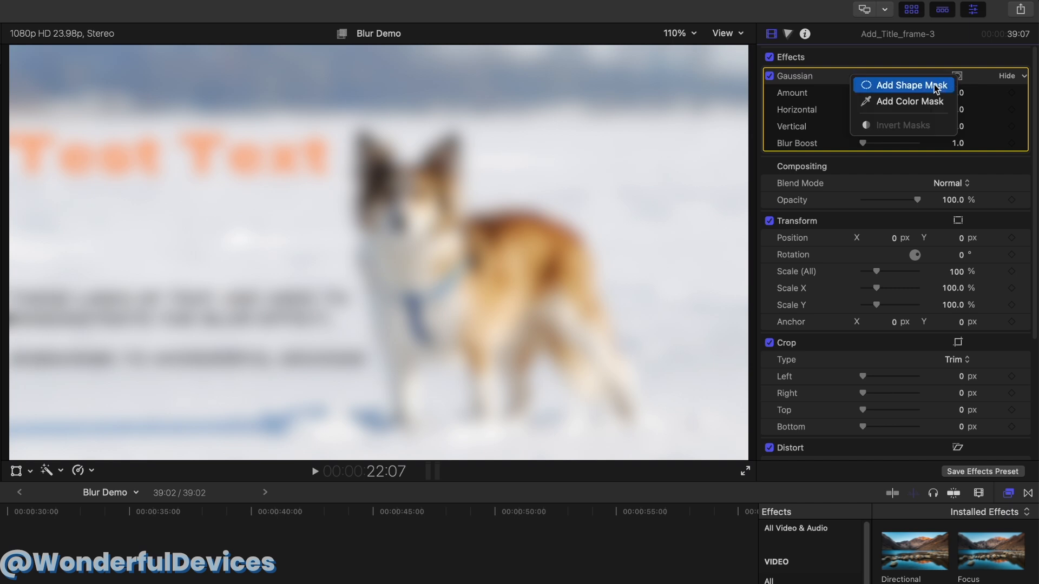
left_click(909, 85)
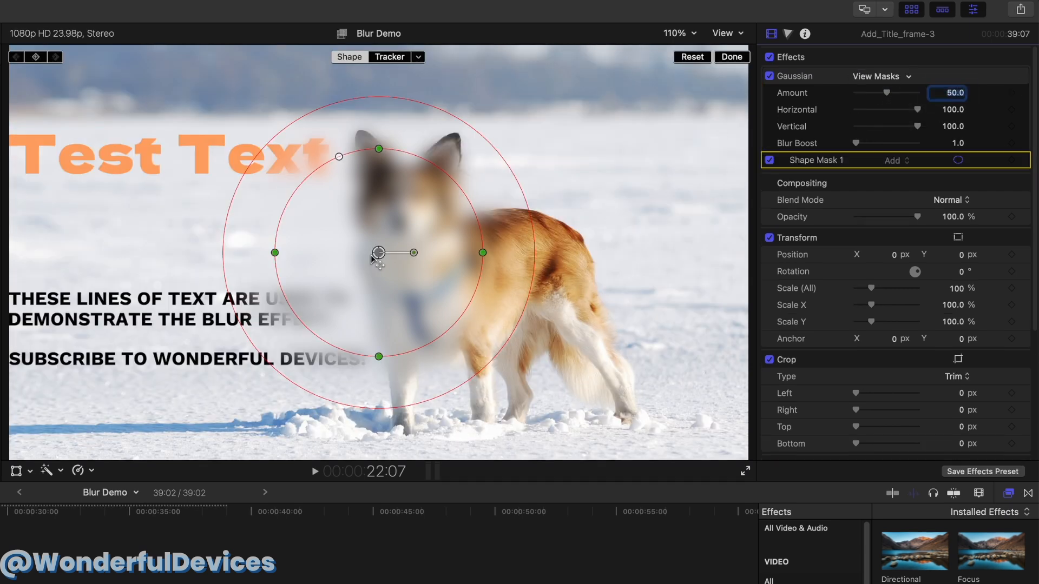
left_click_drag(379, 258, 411, 221)
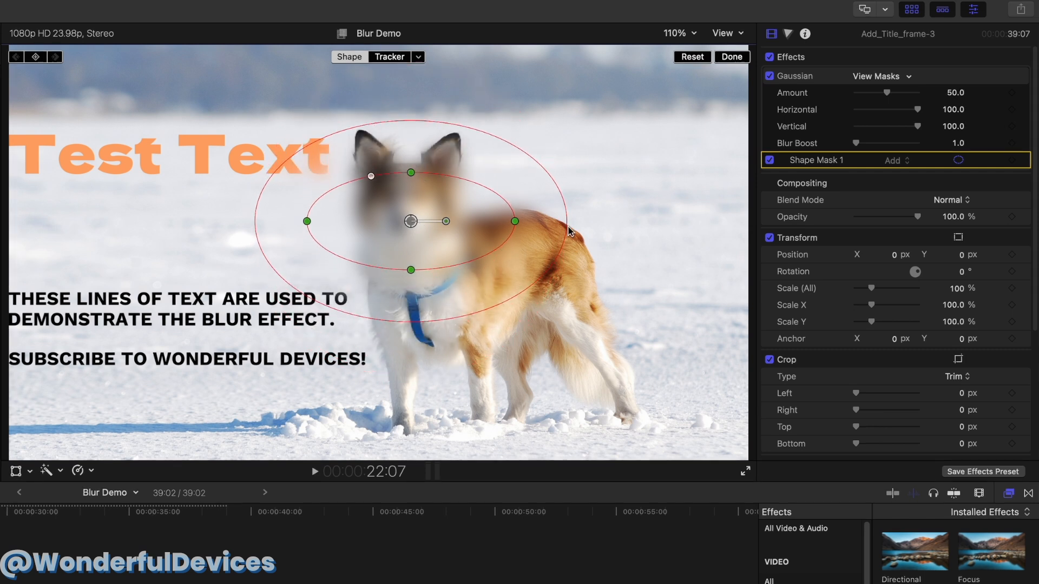
left_click_drag(515, 221, 465, 220)
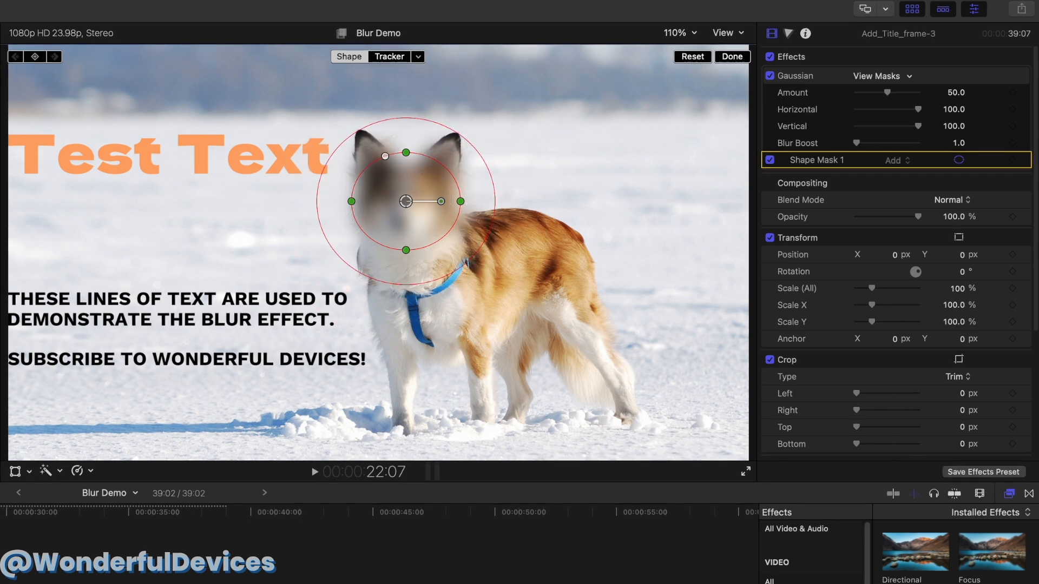
Add Shape Mask 2 to the Gaussian blur and position it over the text lines at left.
left_click(959, 75)
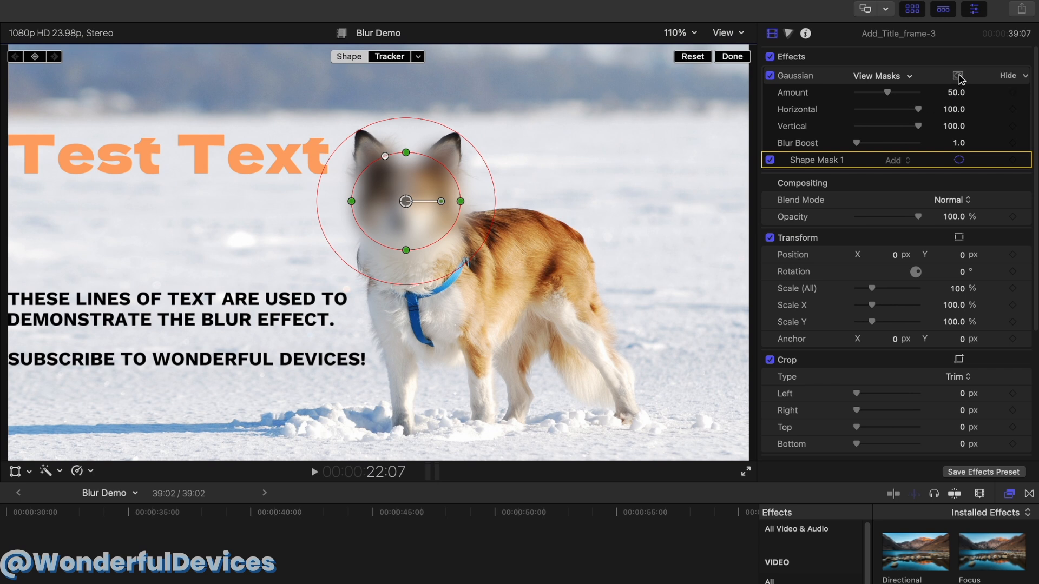
left_click(957, 76)
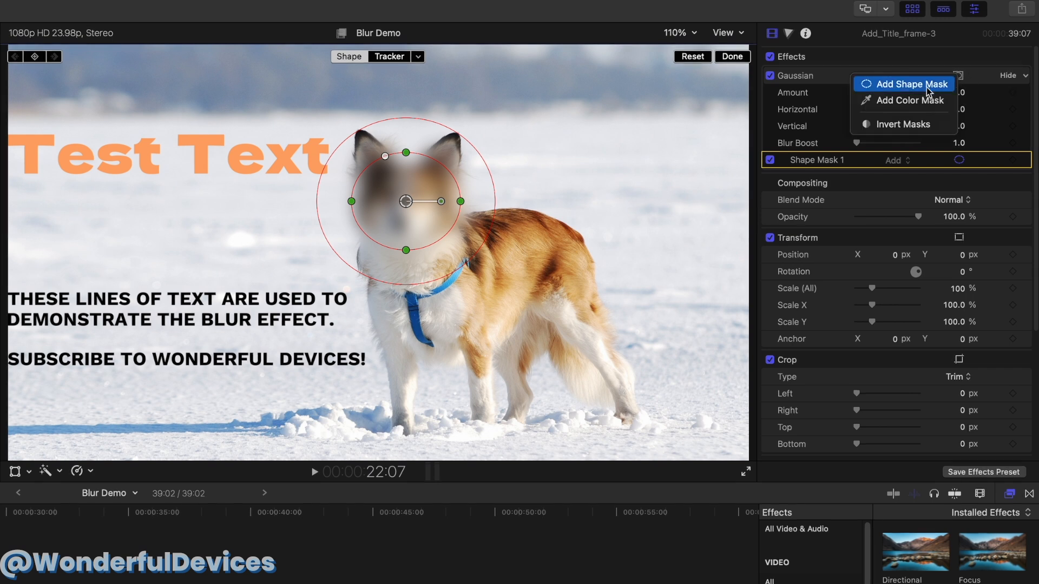
left_click(909, 84)
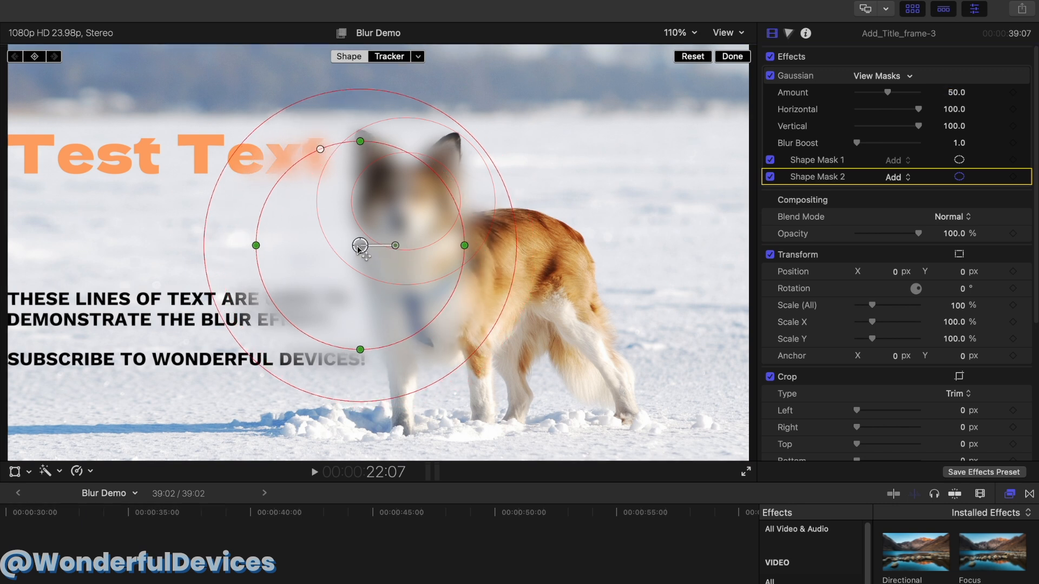
left_click_drag(361, 246, 191, 291)
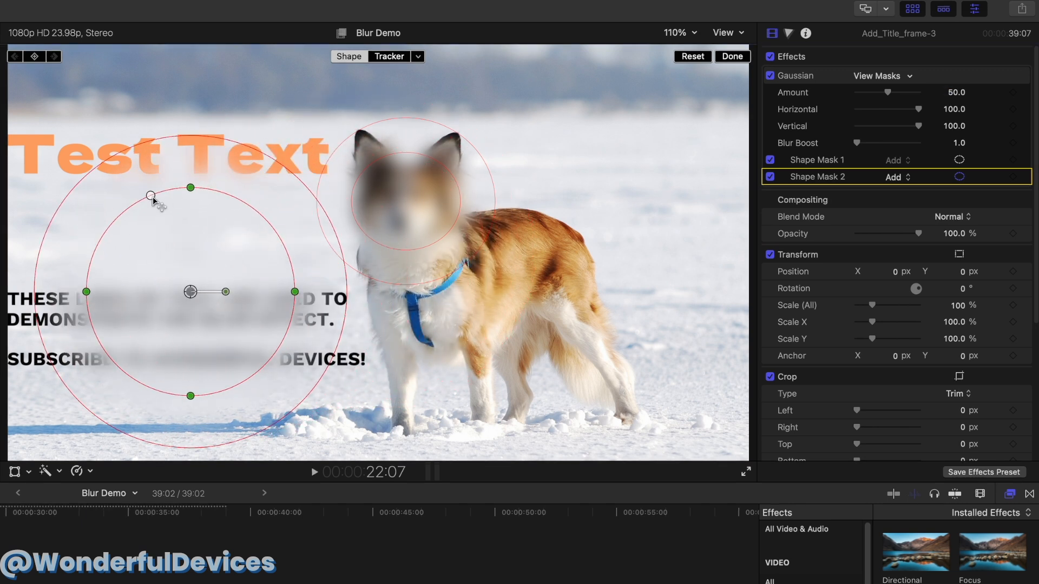